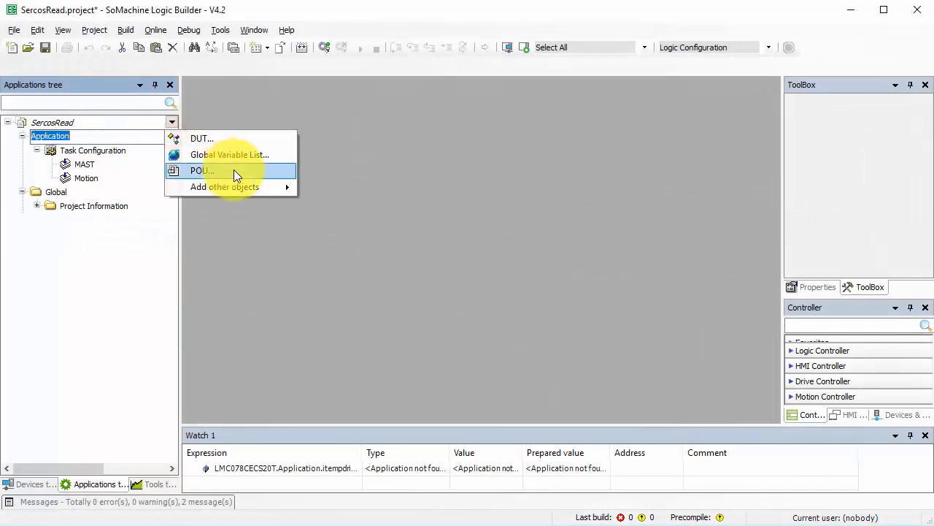
Step: Add a new CFC program POU named SercosRead under the Application
left_click(201, 169)
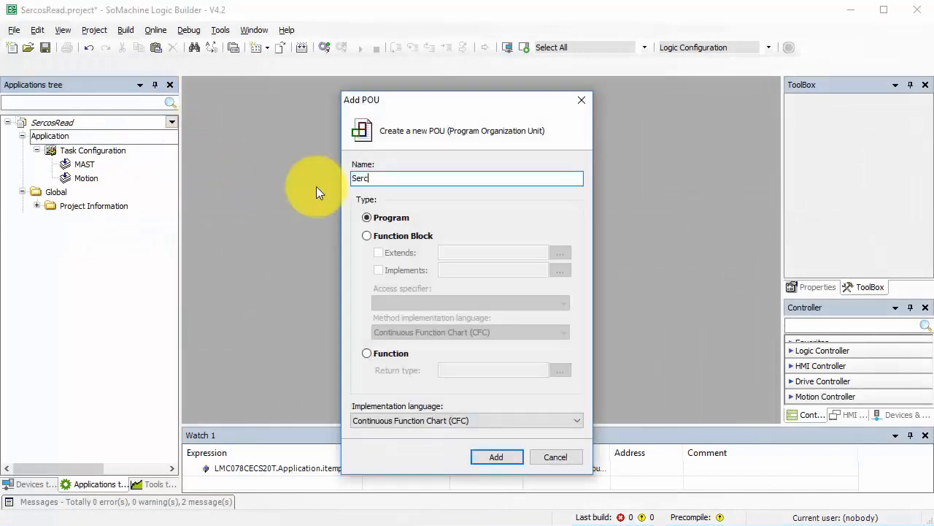
type("osRead")
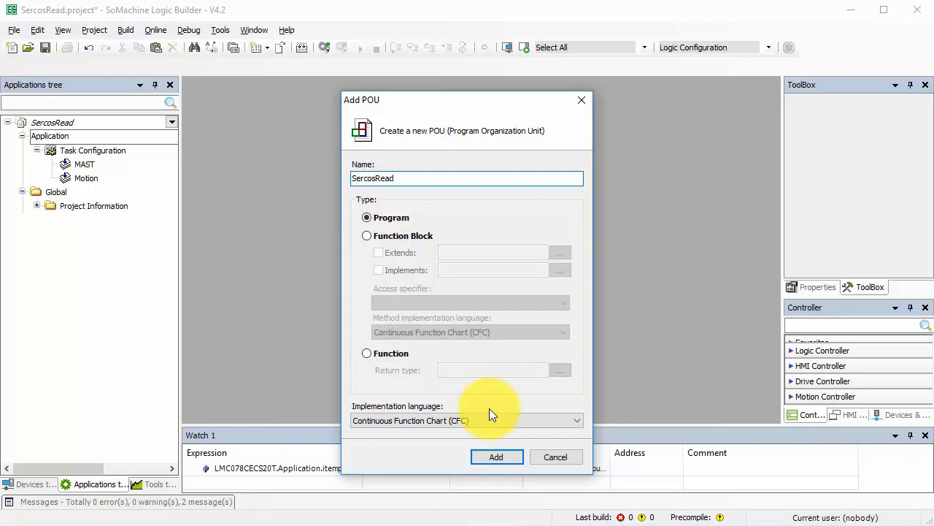
left_click(496, 456)
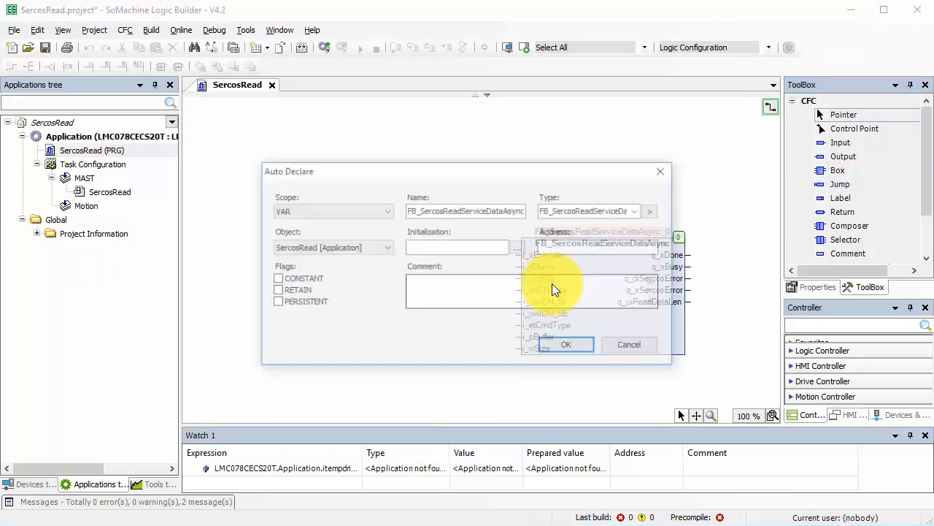
Step: Auto-declare the FB_SercosReadServiceDataAsync_0 instance for the placed read block
left_click(567, 345)
type("3028")
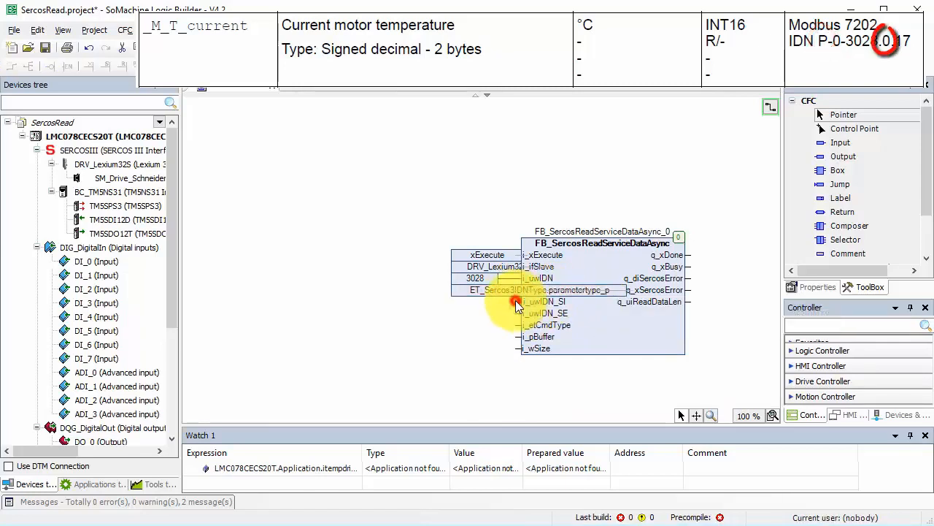
Step: Attach a new input to the block's i_uiIDN_SI pin and begin entering its value
left_click(470, 301)
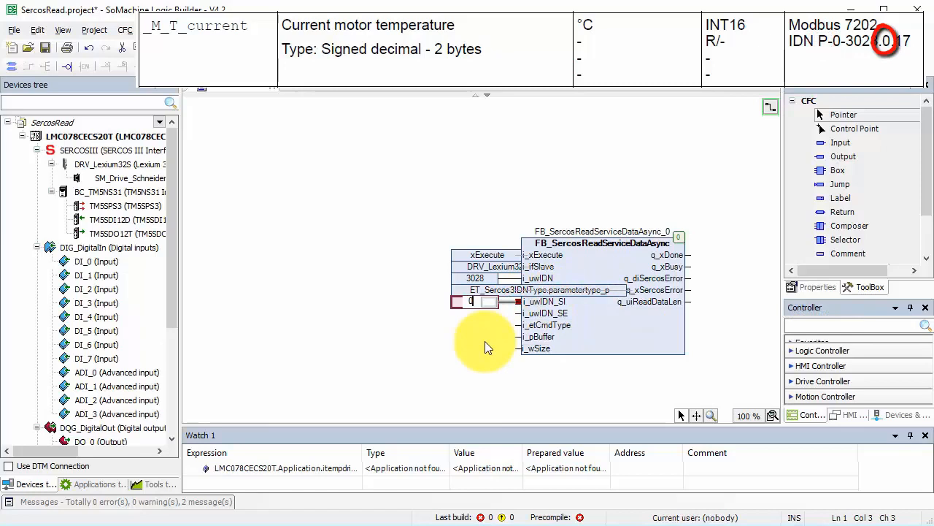
left_click(471, 312)
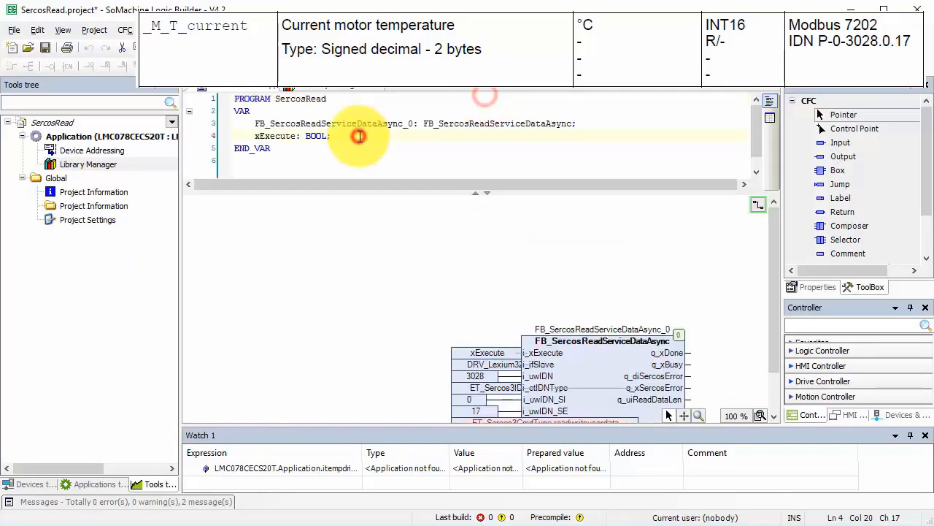
Step: Declare iDrive1Temp as INT alongside xExecute BOOL in SercosRead's variables
type("iDrive1Temp: int;")
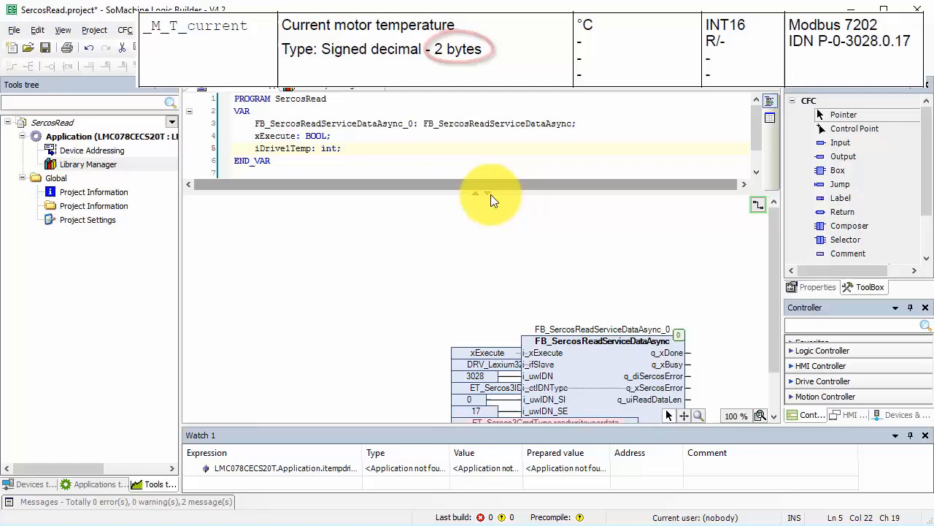
left_click(473, 336)
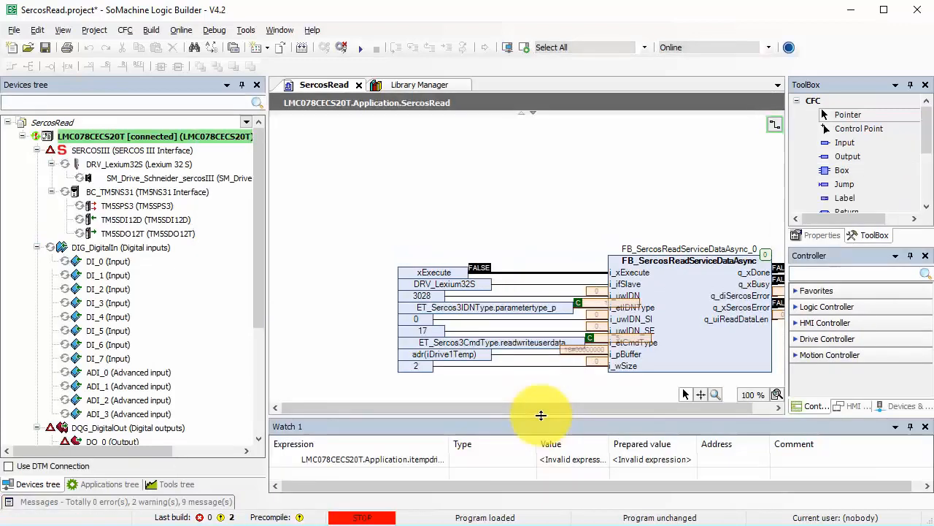
Step: Start the downloaded SercosRead application so the LMC078 controller shows RUN
left_click(376, 46)
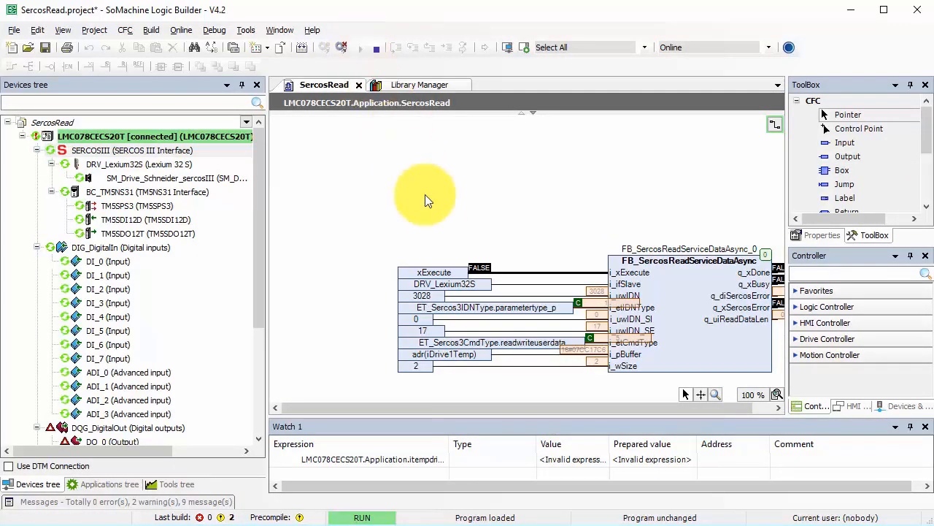